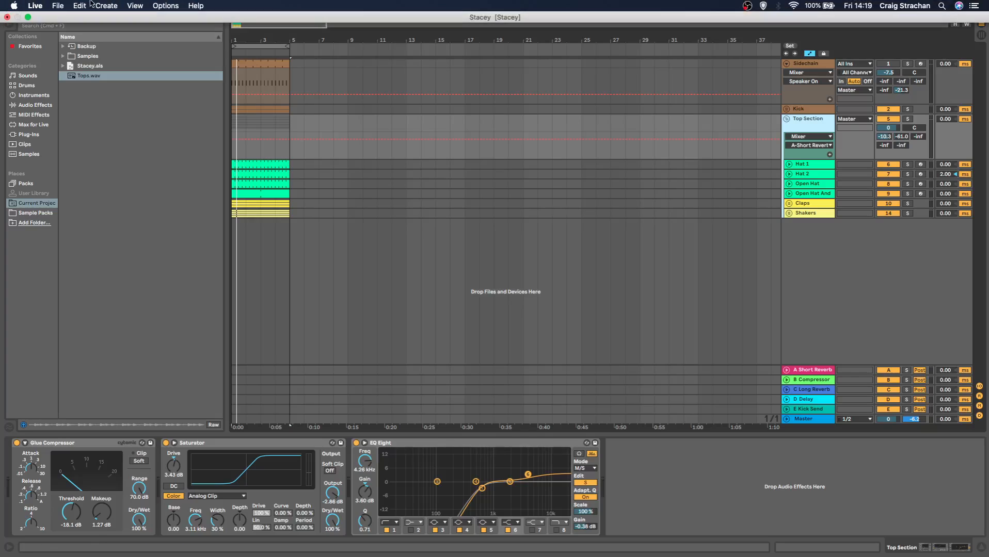
Bring up the File menu to reach the Live Set's export commands.
left_click(58, 5)
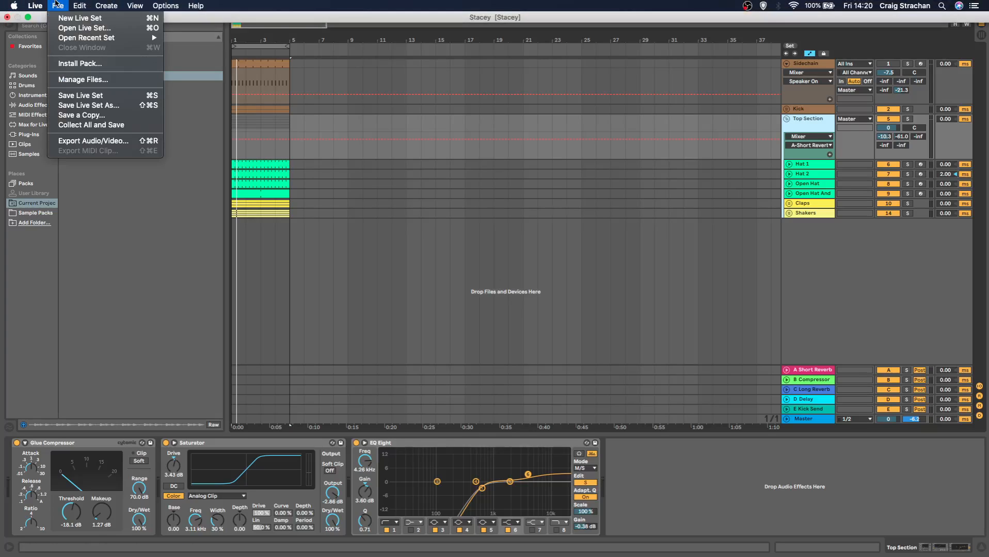
In Export Audio/Video, choose the Top Section group as the rendered track.
left_click(93, 140)
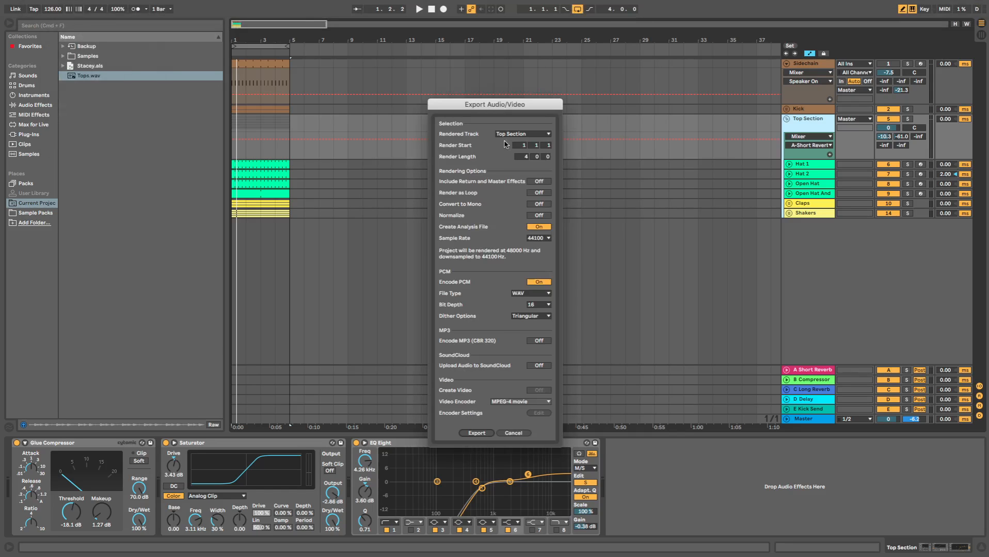
left_click(522, 134)
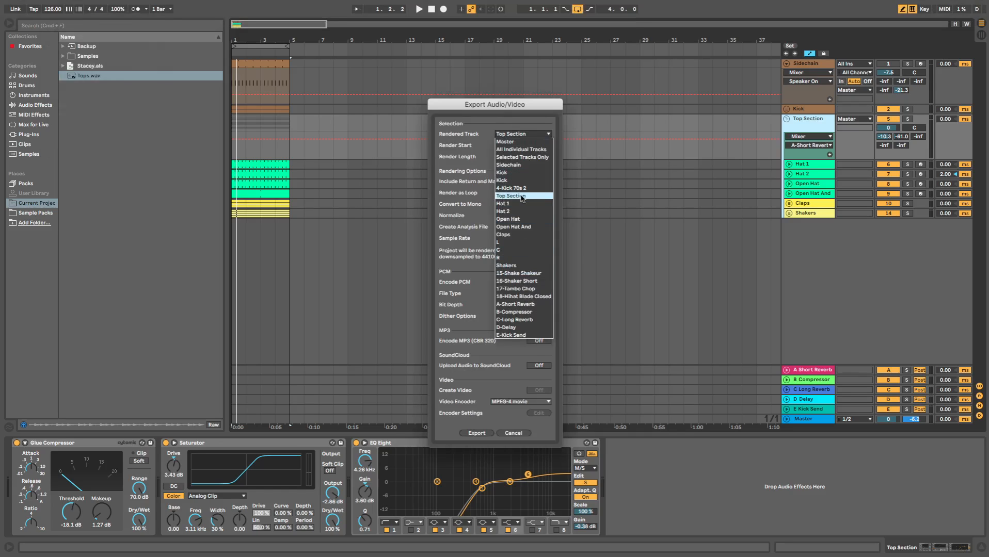
left_click(512, 195)
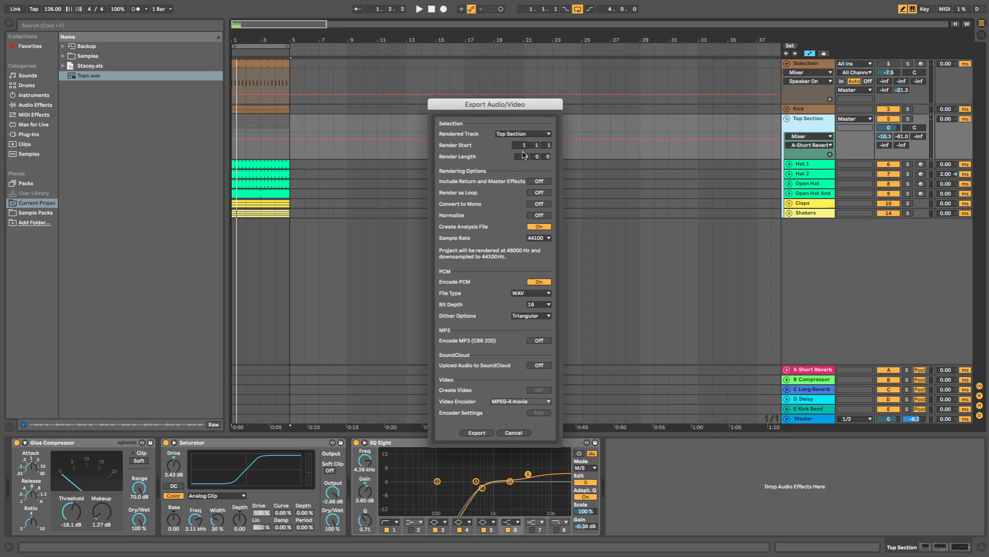
mouse_move(527, 158)
type("4 ")
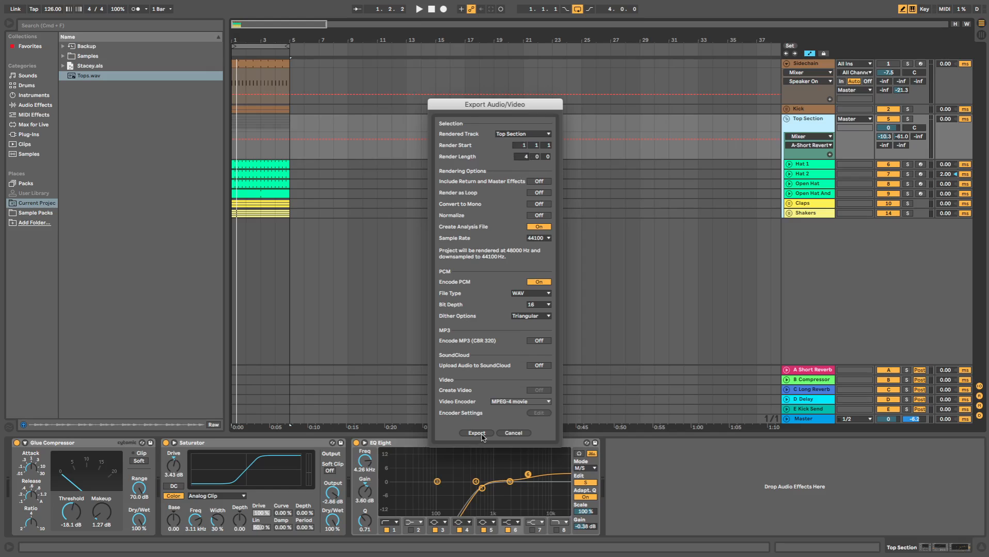
Export the render as Tops.wav in the project folder, replacing the existing file.
left_click(475, 432)
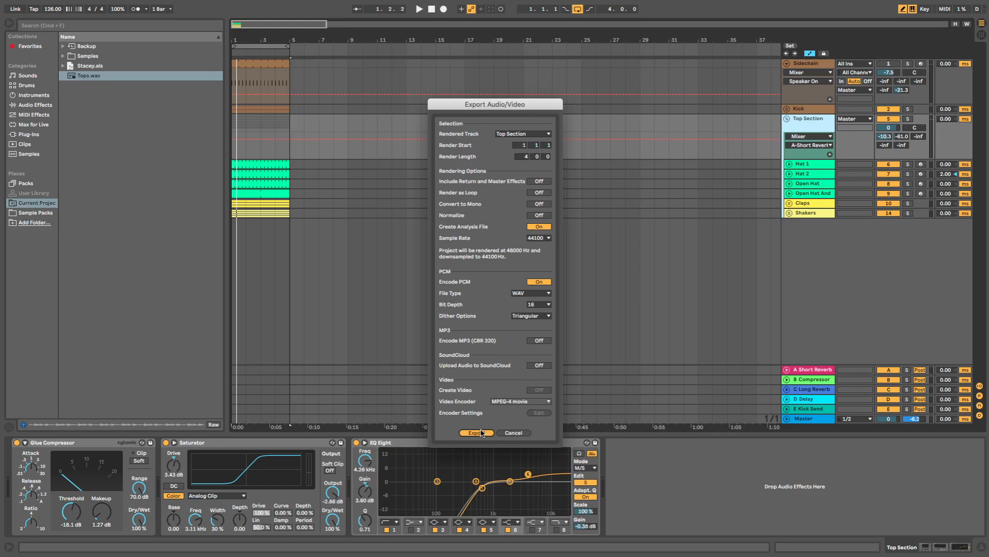
left_click(476, 432)
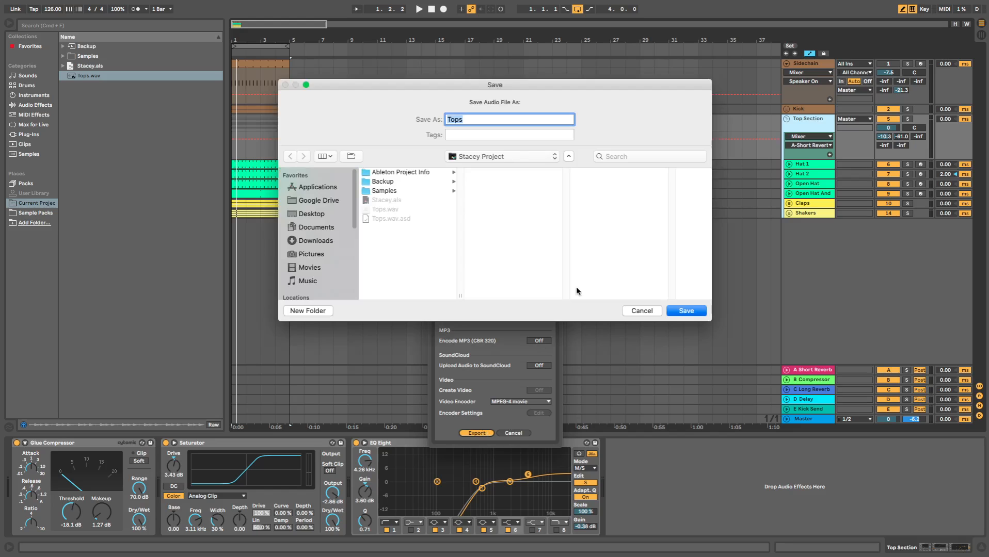
left_click(686, 311)
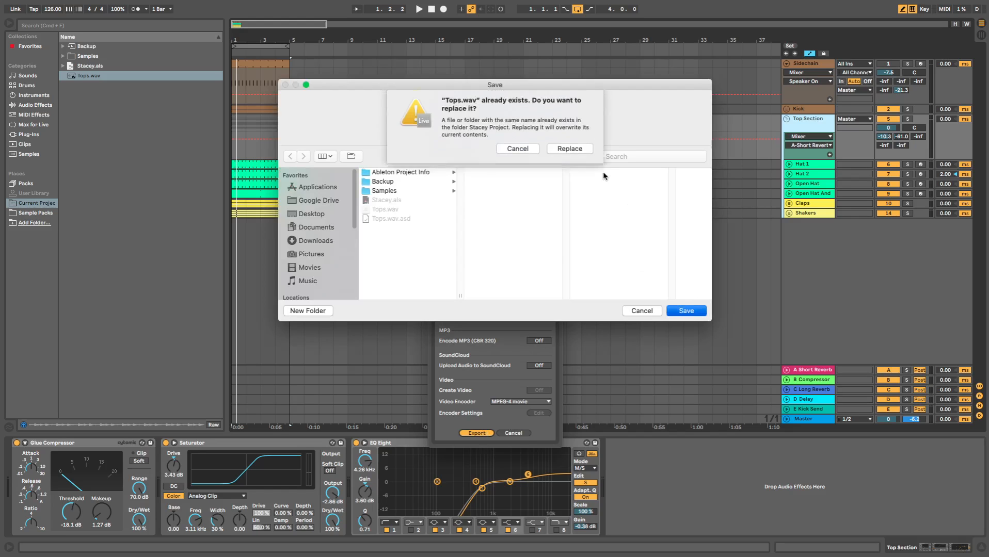
left_click(570, 148)
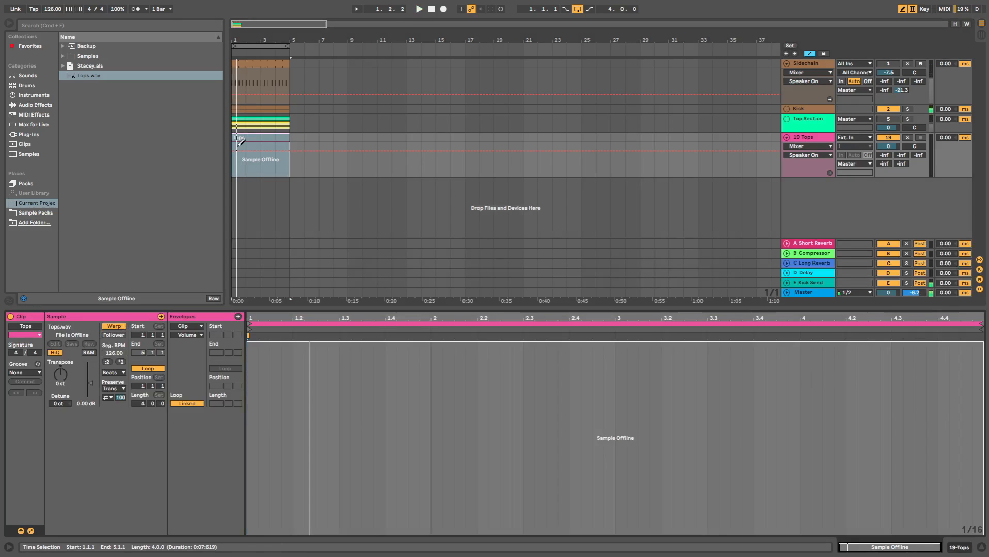
Bring Tops.wav from the Current Project folder in as a new Tops audio track.
right_click(89, 75)
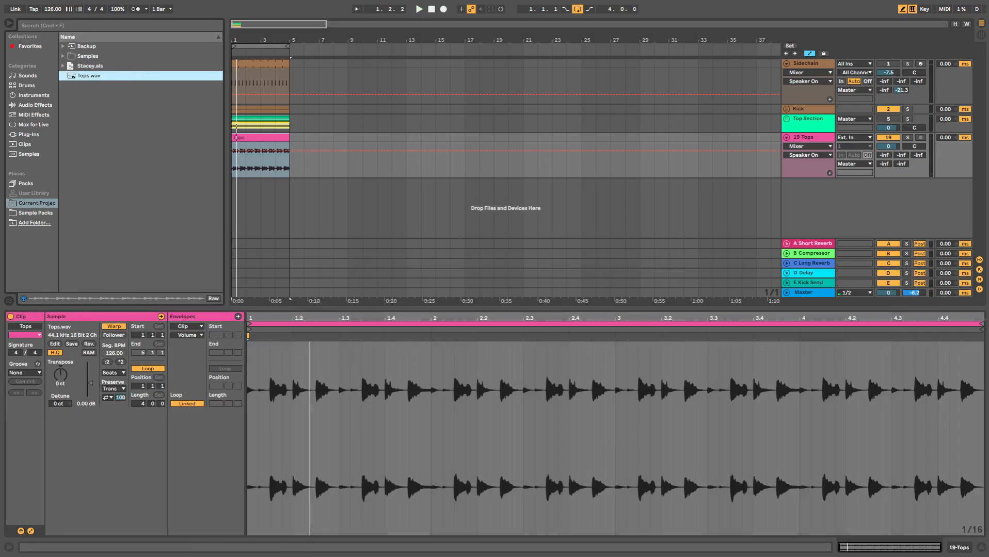
Match the Tops track's reverb and compressor sends to the Top Section group's levels.
left_click(421, 10)
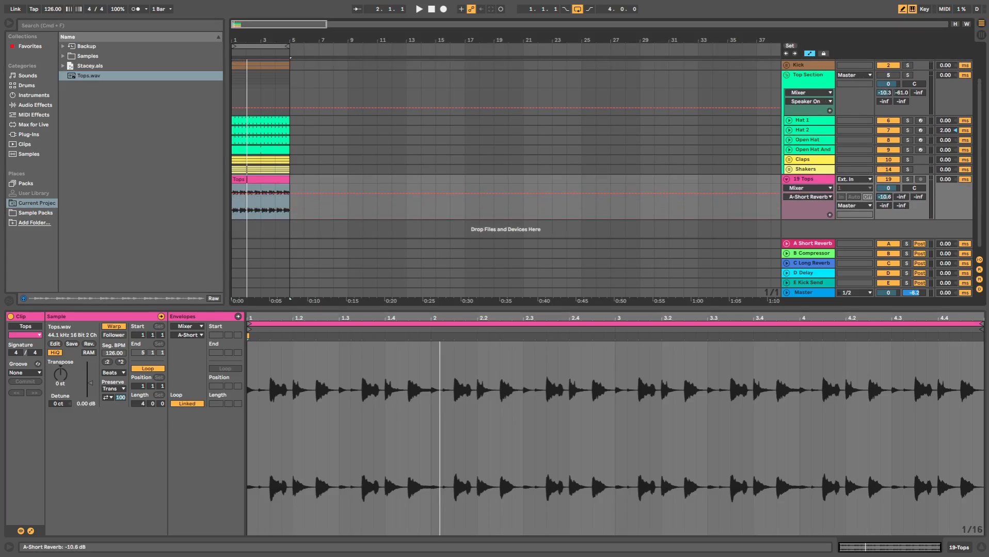
left_click(808, 196)
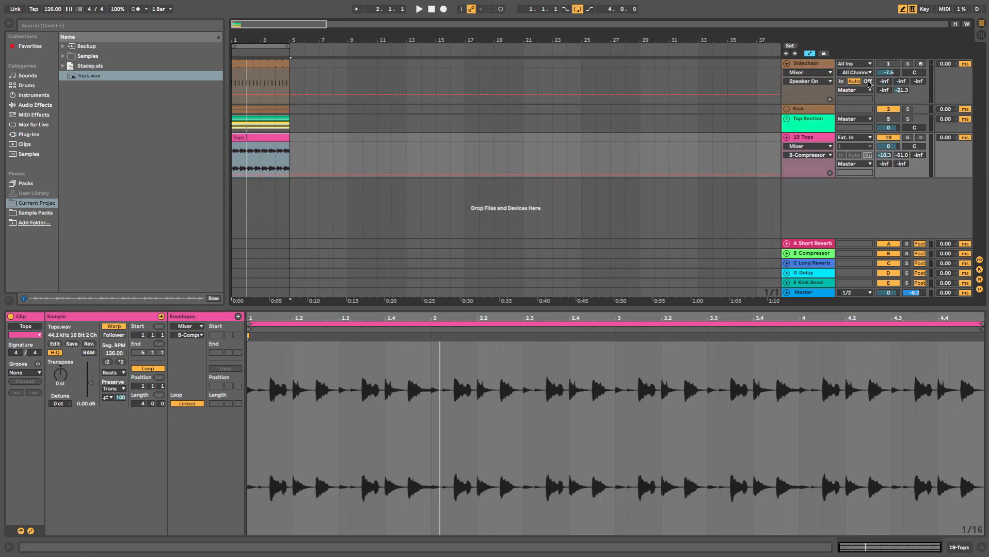
left_click(419, 9)
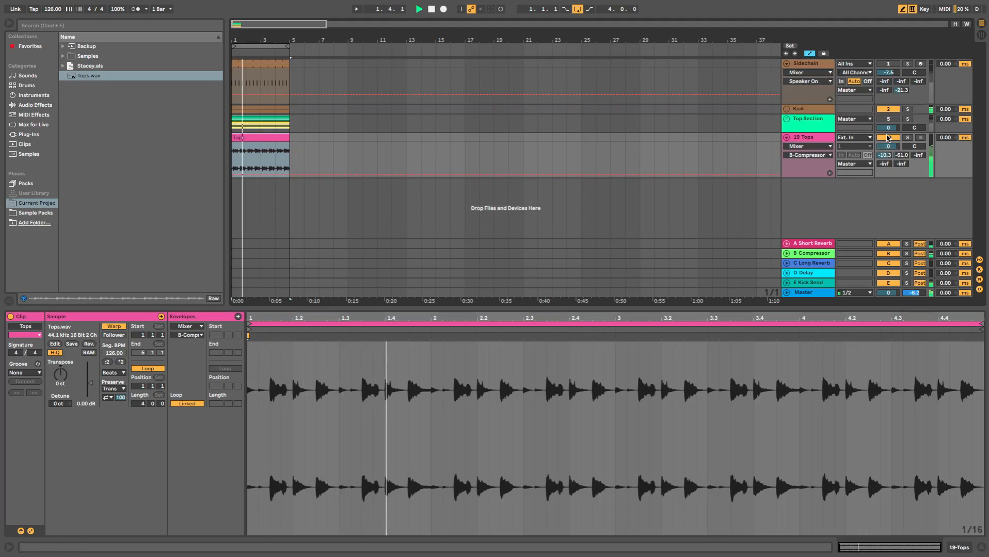